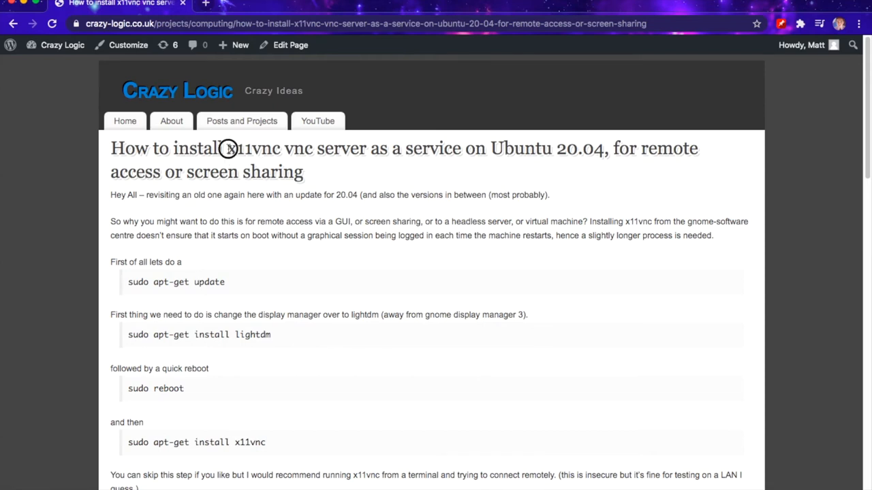
# - Review the forum post, highlighting x11vnc, the Type=forking setting and the -forever option
pyautogui.doubleClick(254, 149)
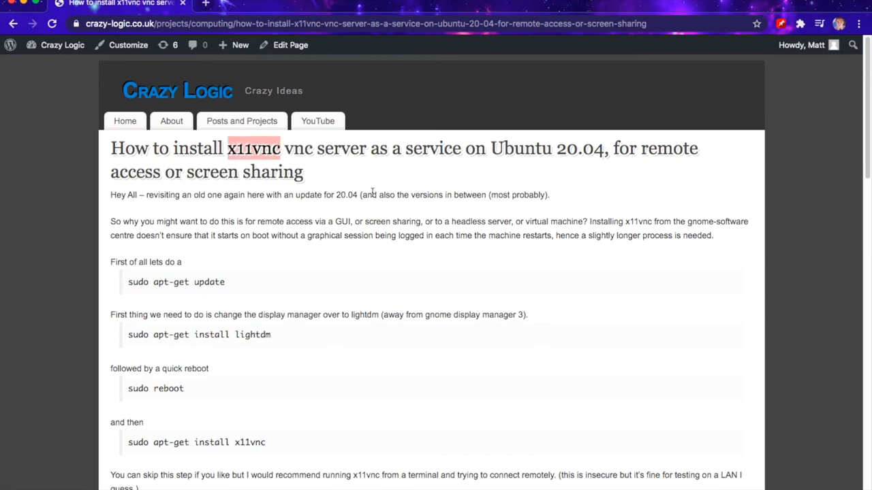
pyautogui.moveTo(520, 234)
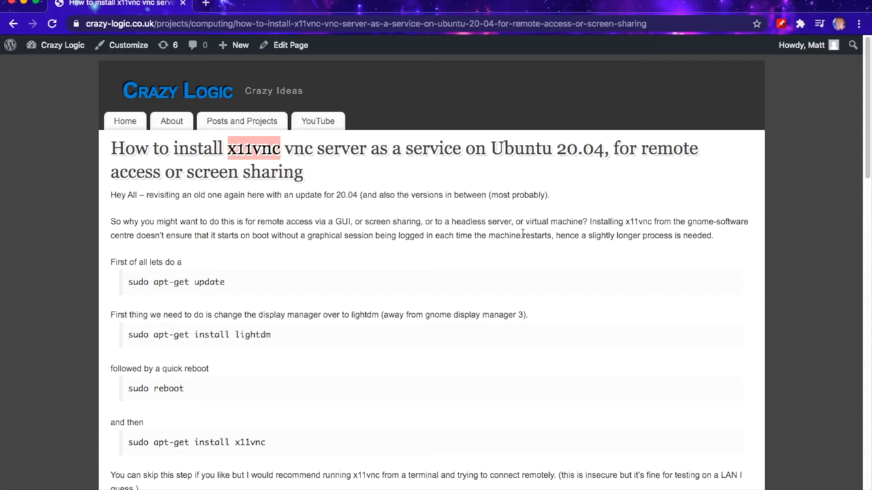
pyautogui.scroll(-3)
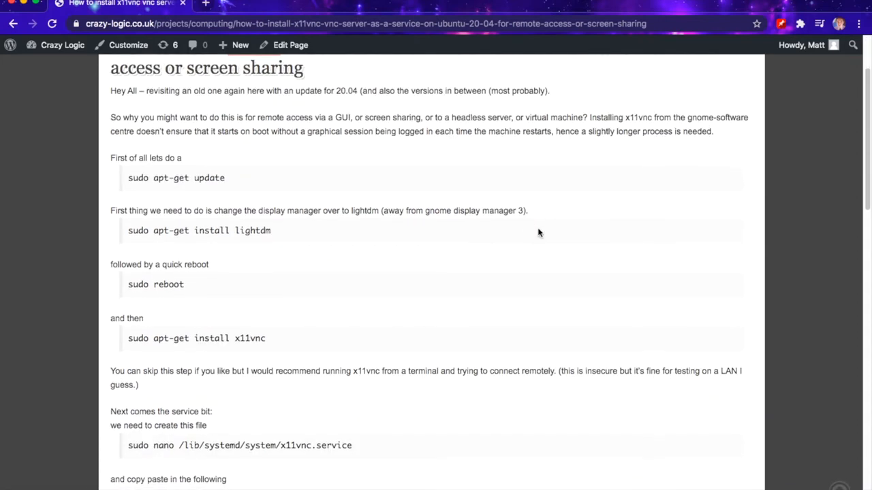
pyautogui.scroll(3)
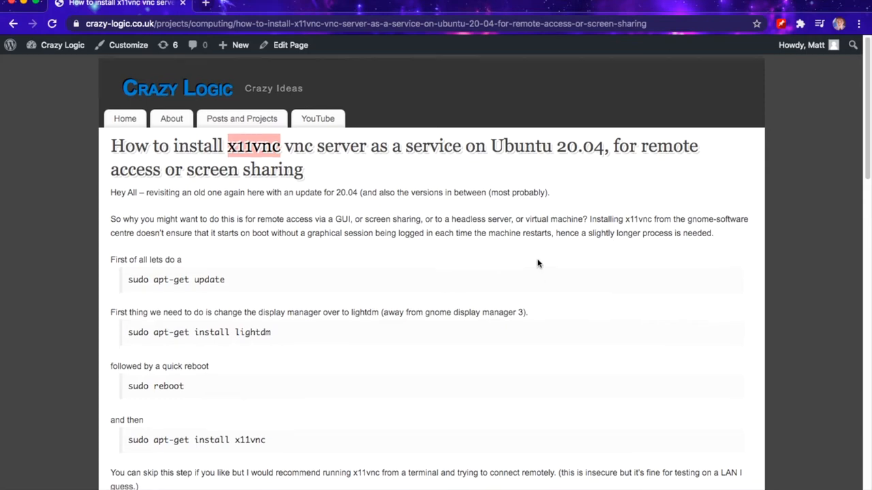
pyautogui.scroll(-3)
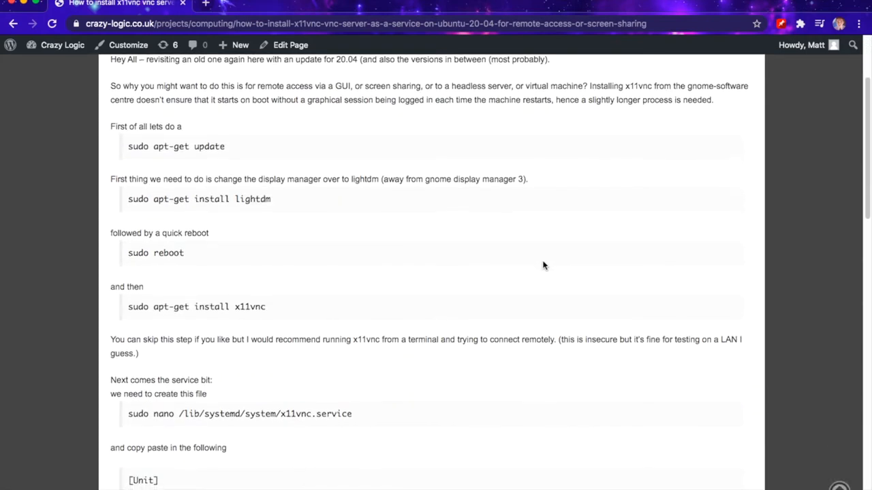
pyautogui.scroll(-3)
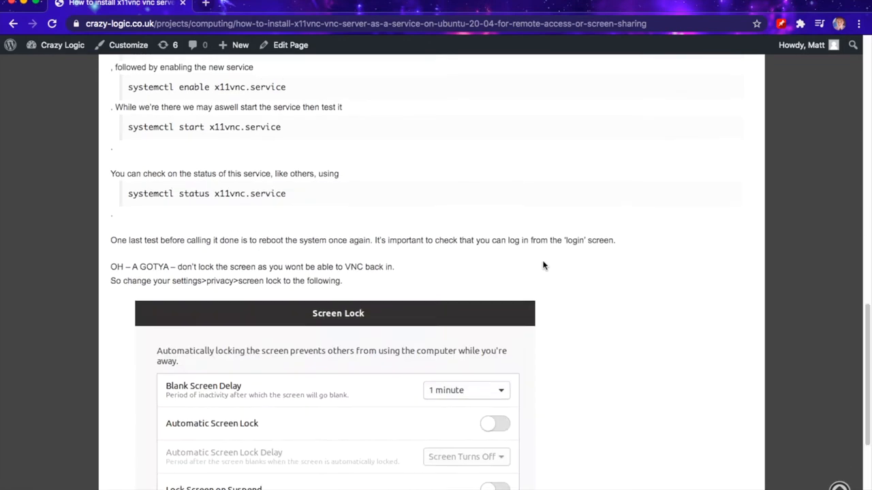
pyautogui.scroll(3)
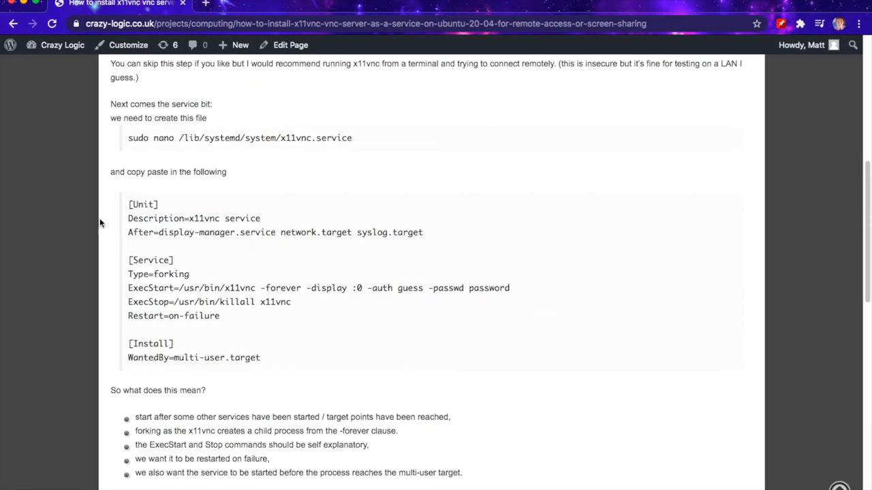
pyautogui.doubleClick(158, 274)
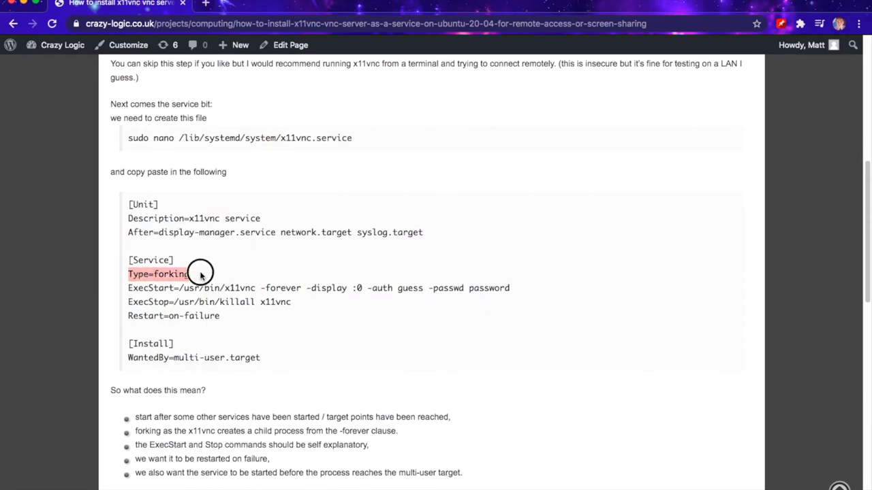
pyautogui.moveTo(182, 264)
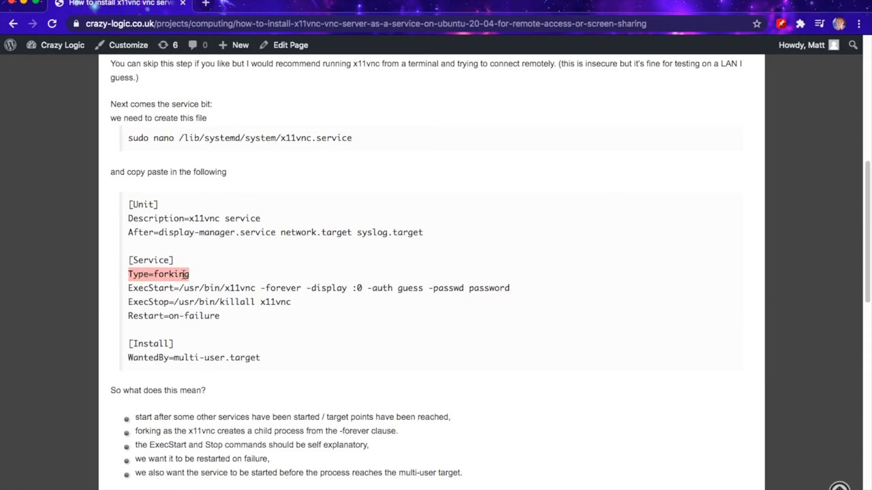
pyautogui.moveTo(210, 275)
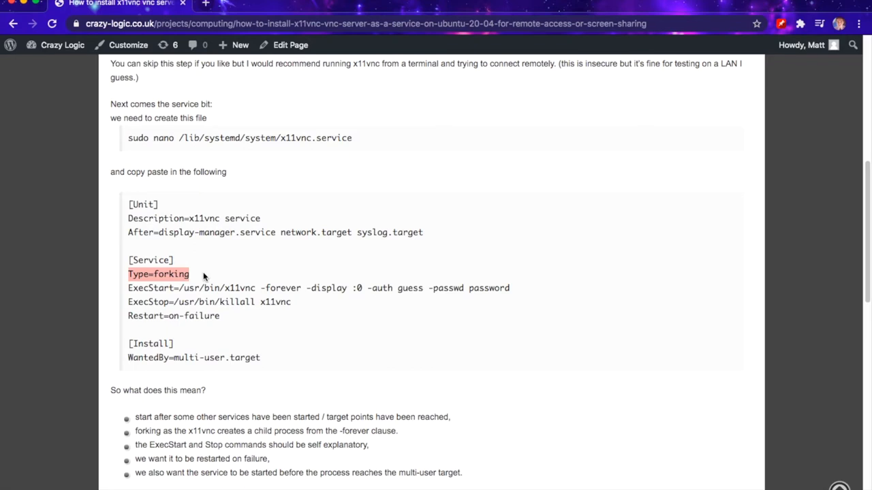
pyautogui.moveTo(198, 279)
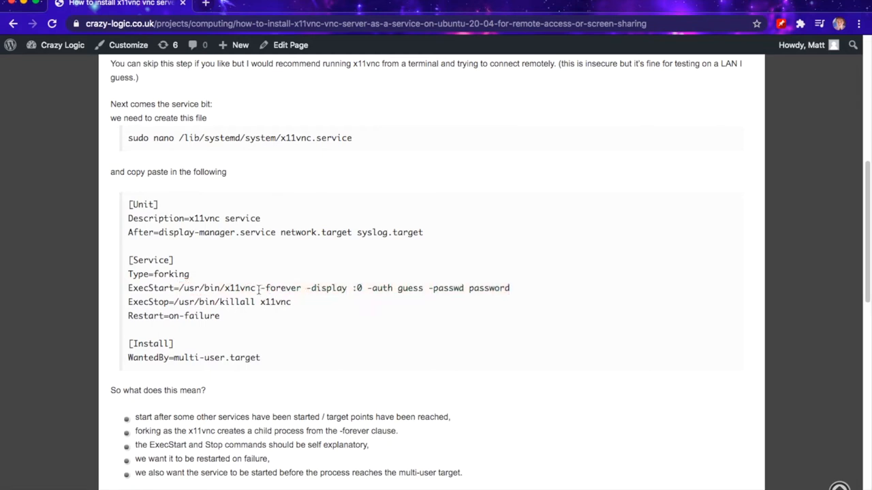
pyautogui.doubleClick(280, 287)
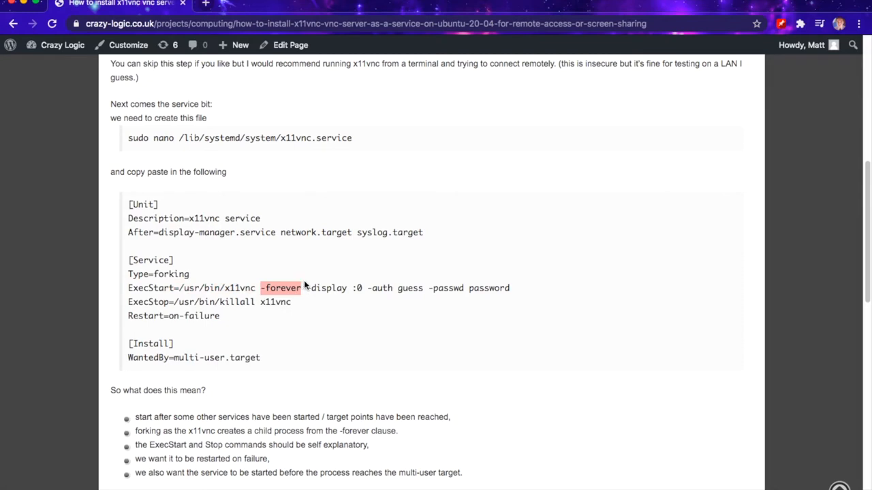
pyautogui.moveTo(305, 287)
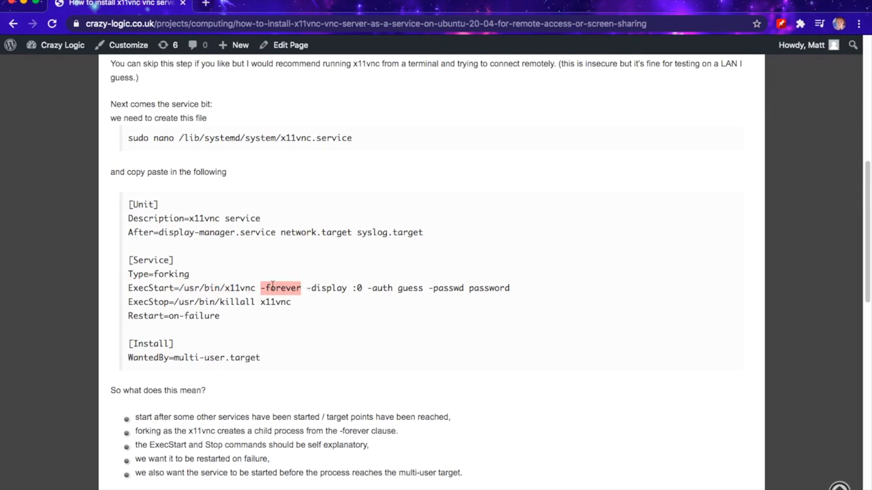
pyautogui.moveTo(96, 232)
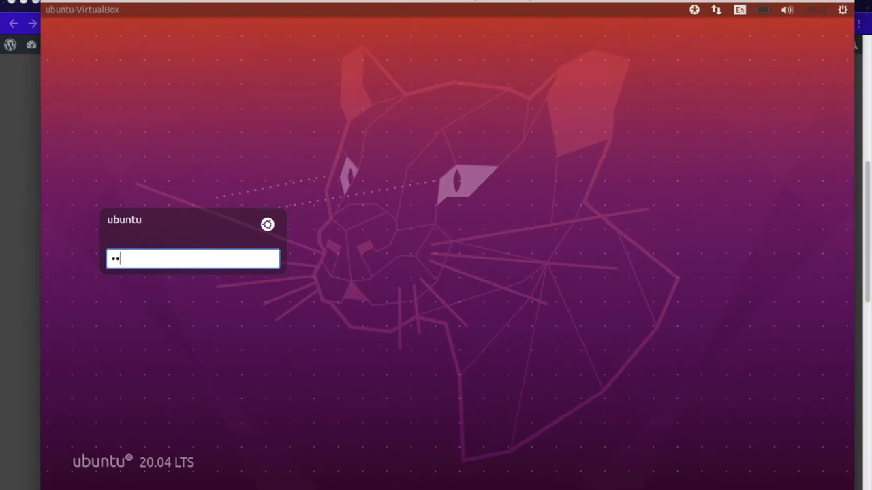
# - Log in to the Ubuntu VM and search Activities for 'term' to launch Terminal
pyautogui.press('Return')
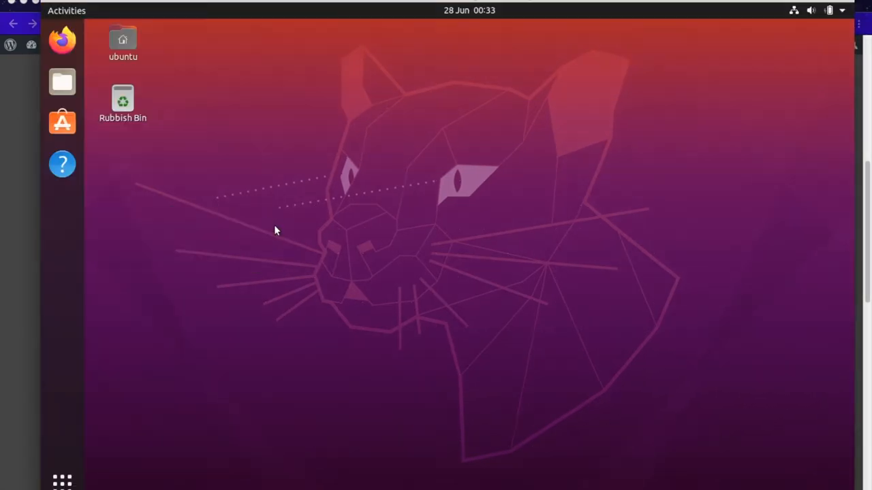
pyautogui.write('term')
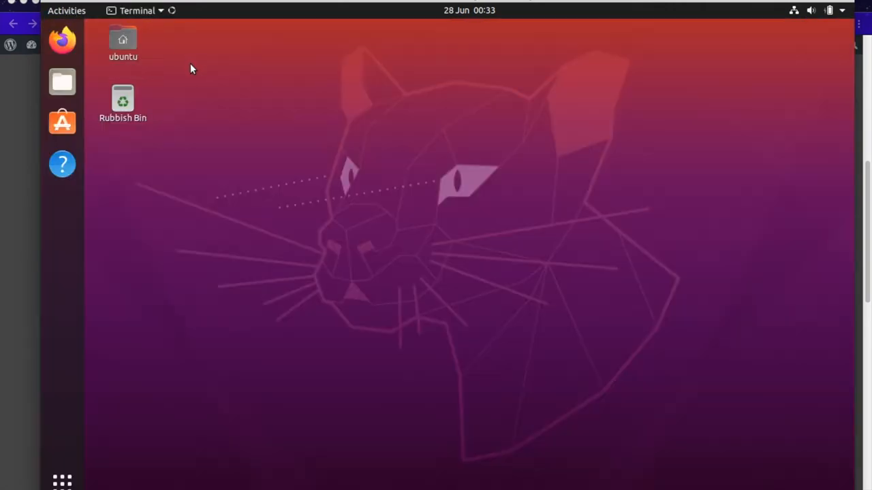
# - Run sudo nano /lib/systemd/system/x11.vnc with the mistyped file name and enter the password
pyautogui.write('su')
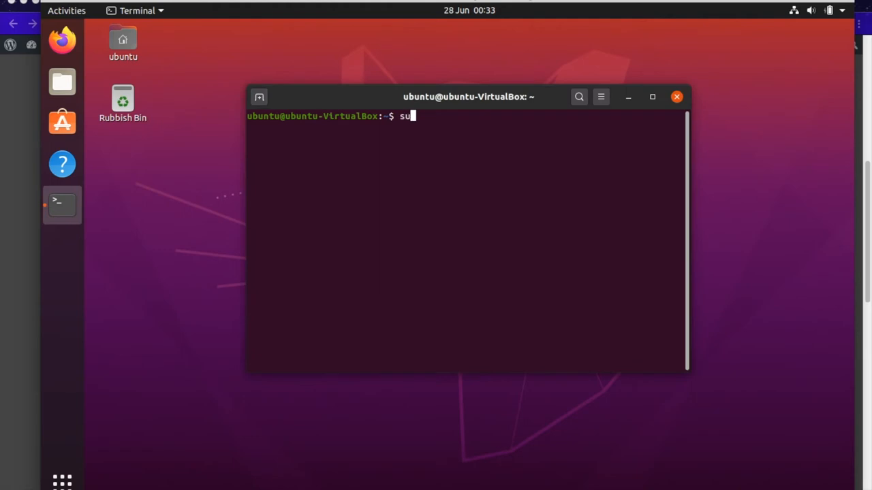
pyautogui.write('do nano')
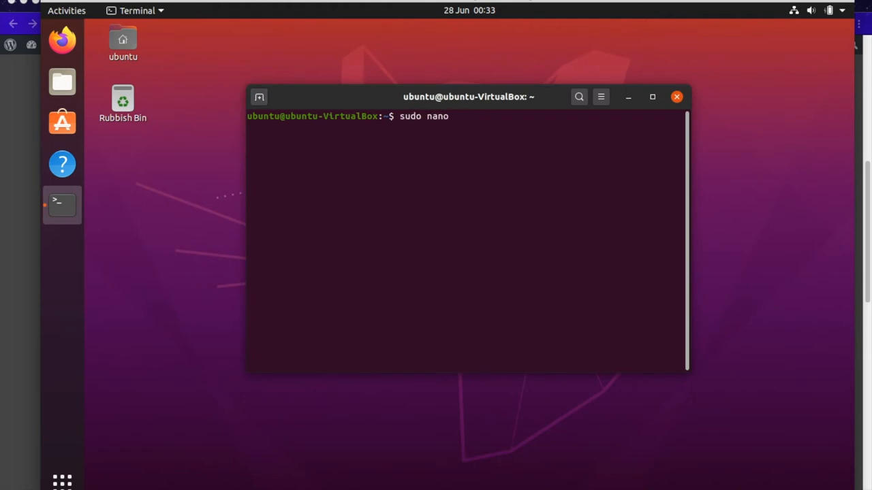
pyautogui.write('/lib')
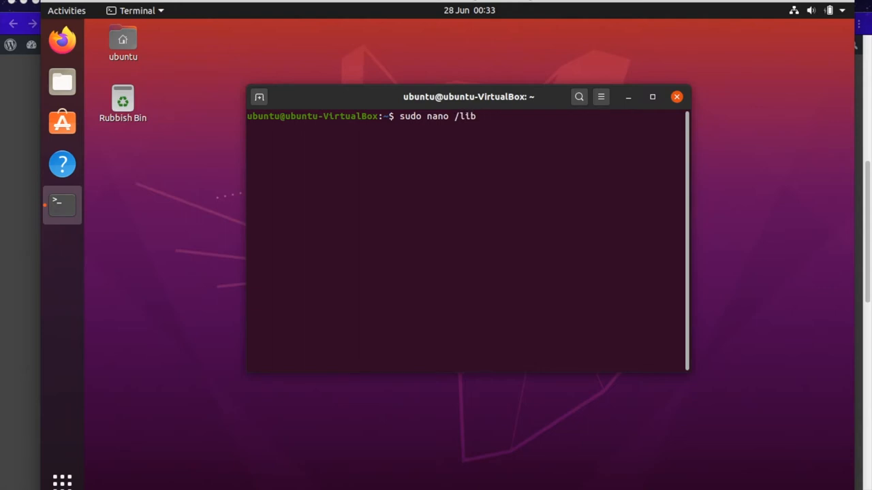
pyautogui.write('/')
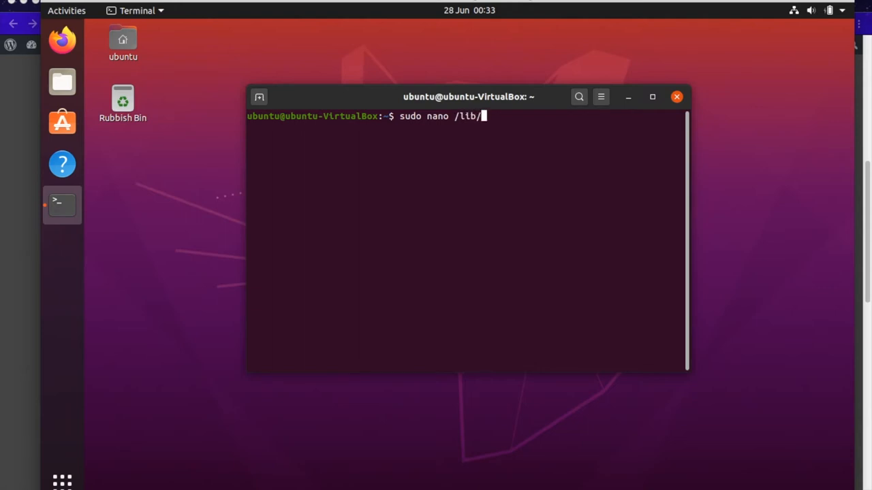
pyautogui.write('system')
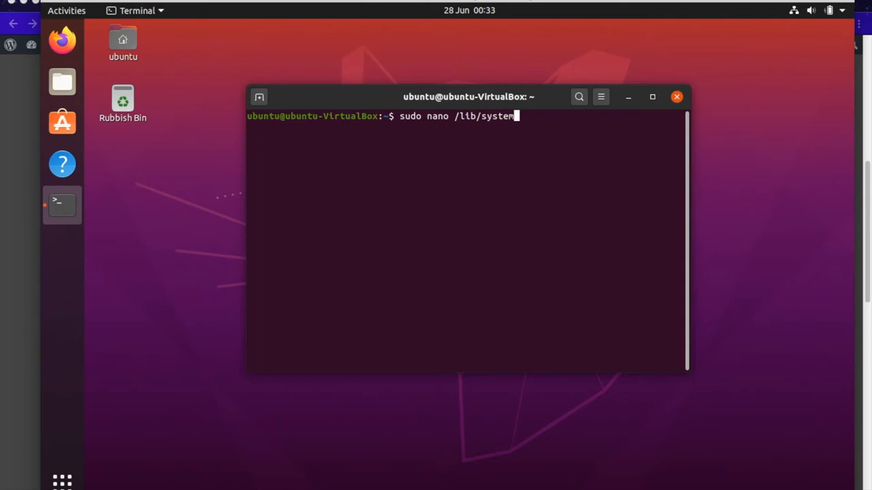
pyautogui.write('d/system')
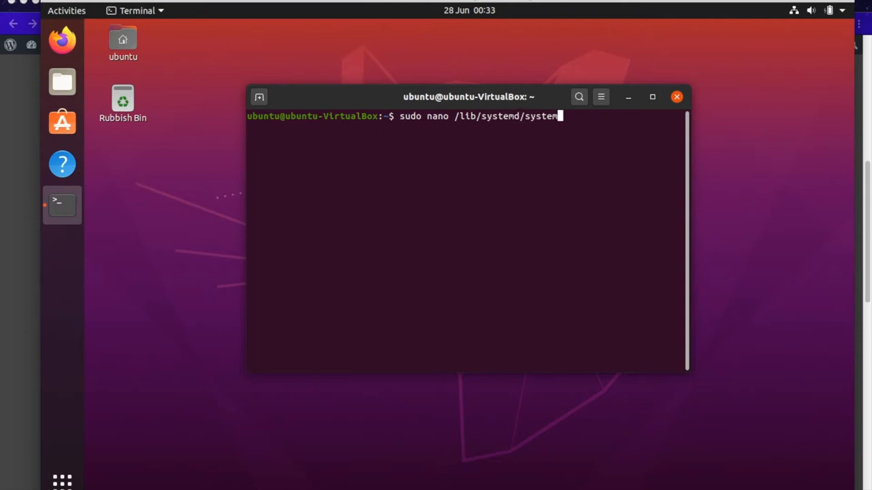
pyautogui.write('/')
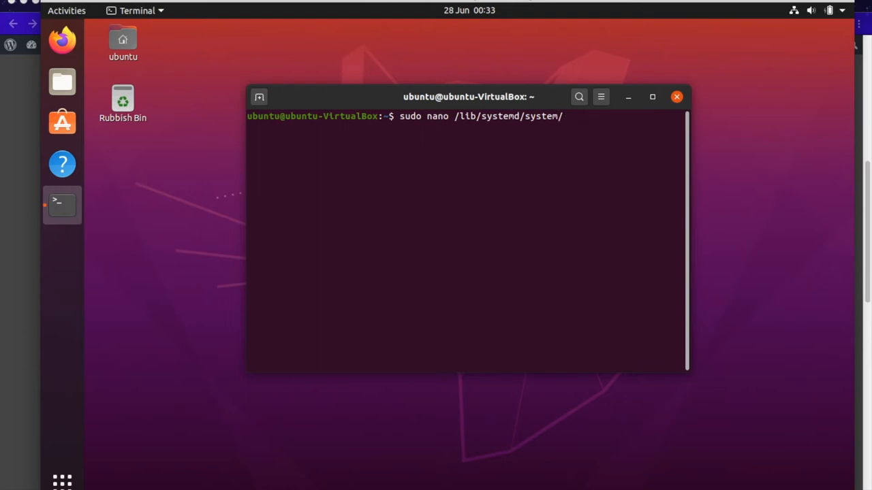
pyautogui.write('x11.vnc')
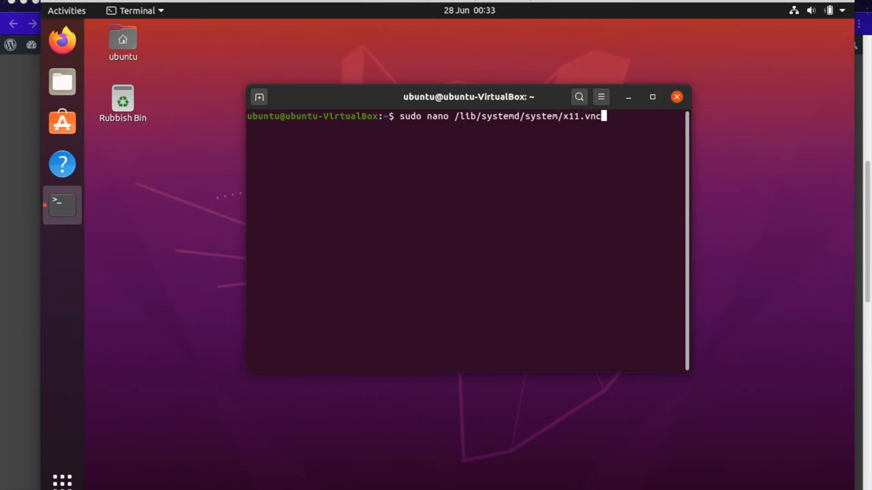
pyautogui.press('Return')
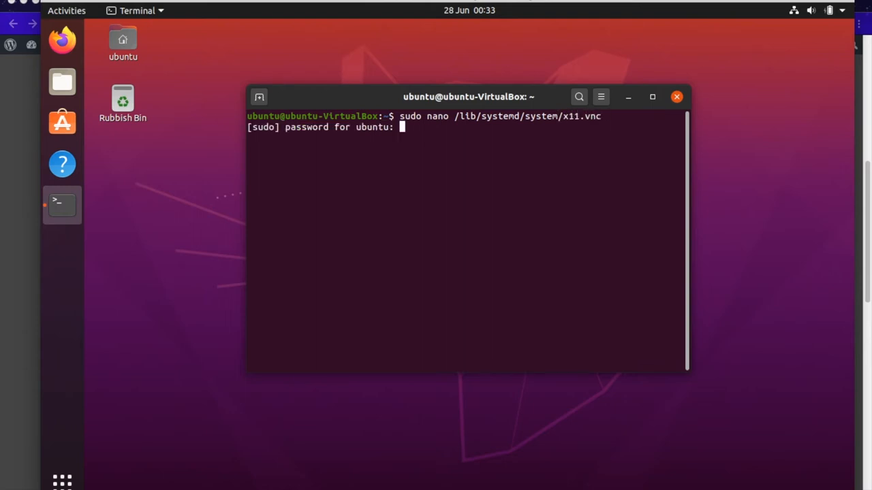
pyautogui.press('Return')
pyautogui.write('sudo nano /lib/systemd/system/x11.')
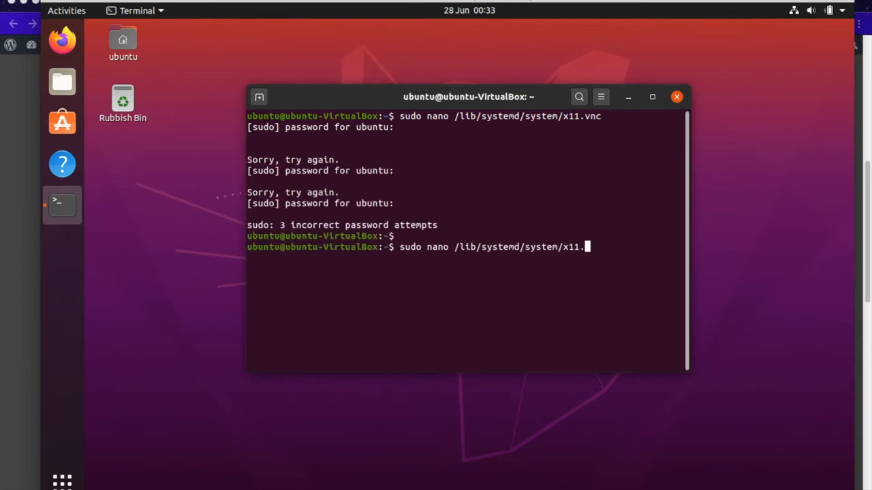
# - Correct the path to x11vnc.service and reopen it in nano with the sudo password
pyautogui.write('vnc')
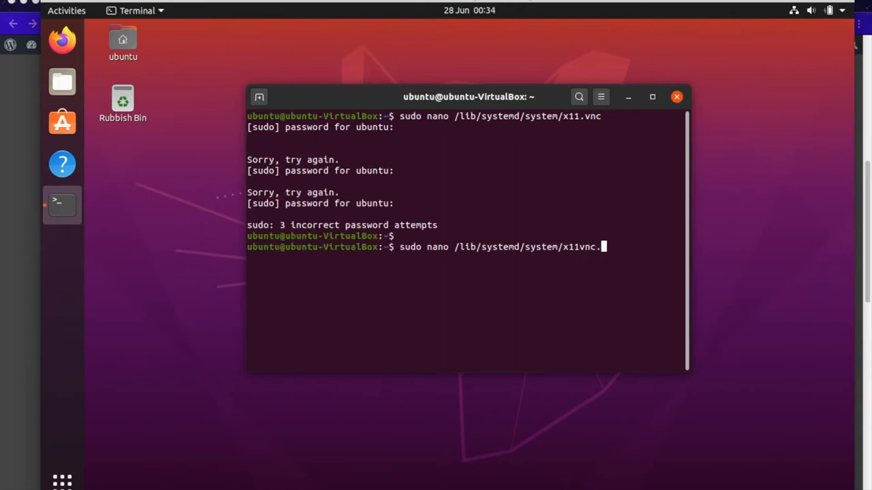
pyautogui.press('Return')
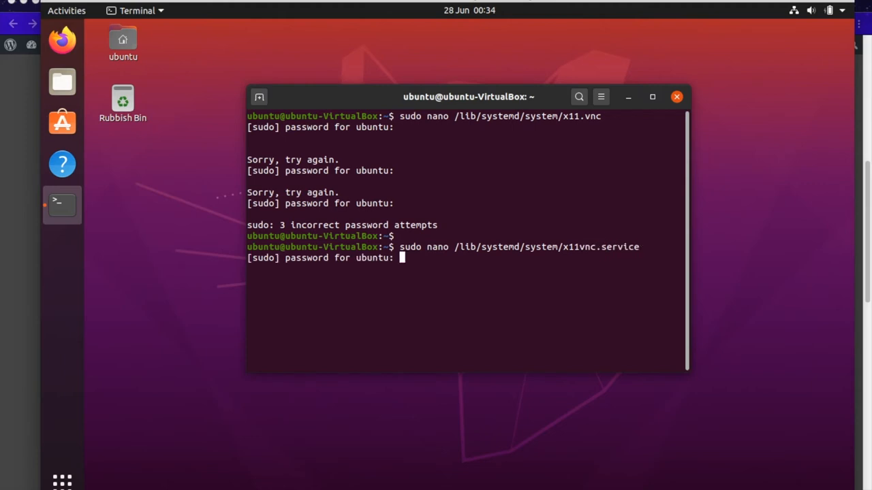
pyautogui.press('Return')
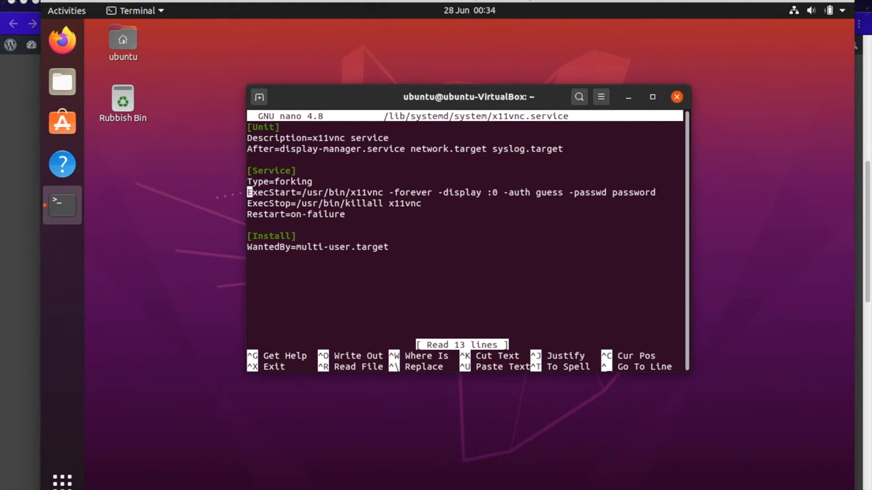
# - Replace the Type=forking value with Type=simple in the service file
pyautogui.press('BackSpace')
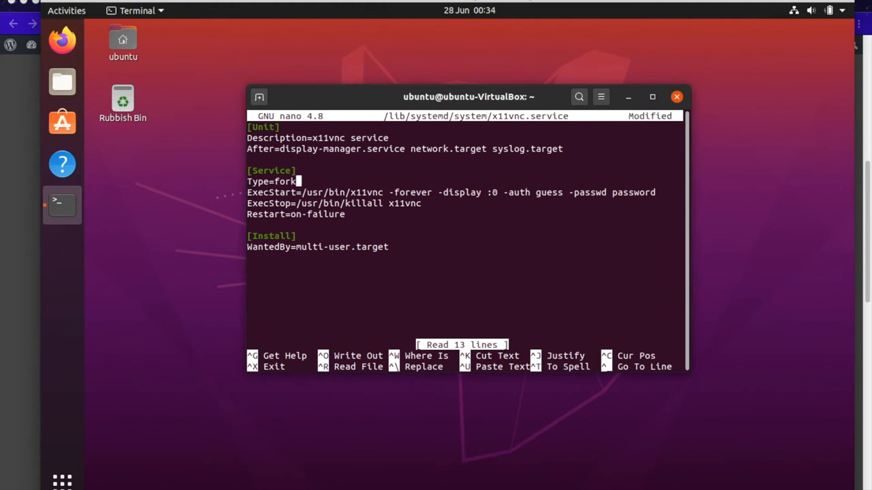
pyautogui.write('simpl')
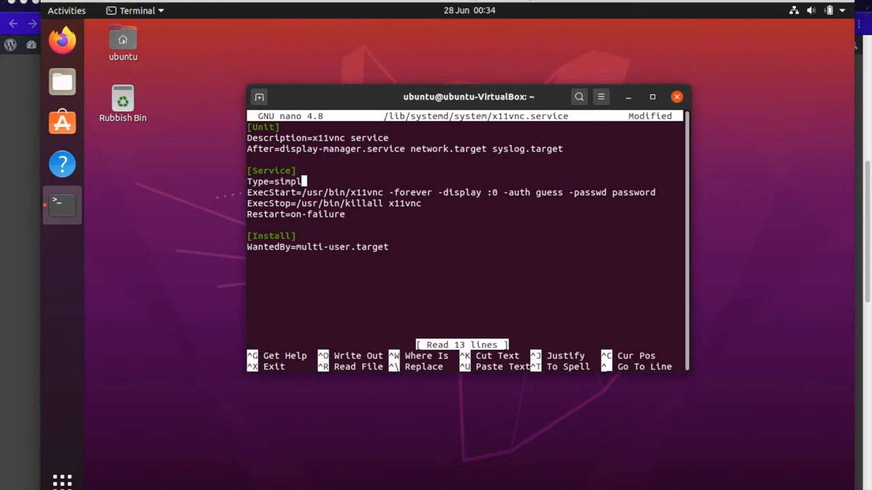
pyautogui.write('e')
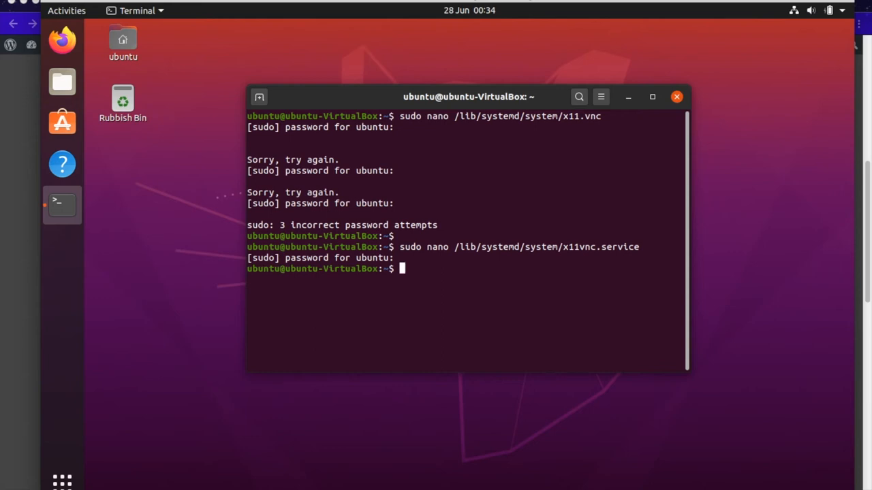
# - Run systemctl daemon-reload, then enter sudo reboot at the next prompt
pyautogui.write('systemctl')
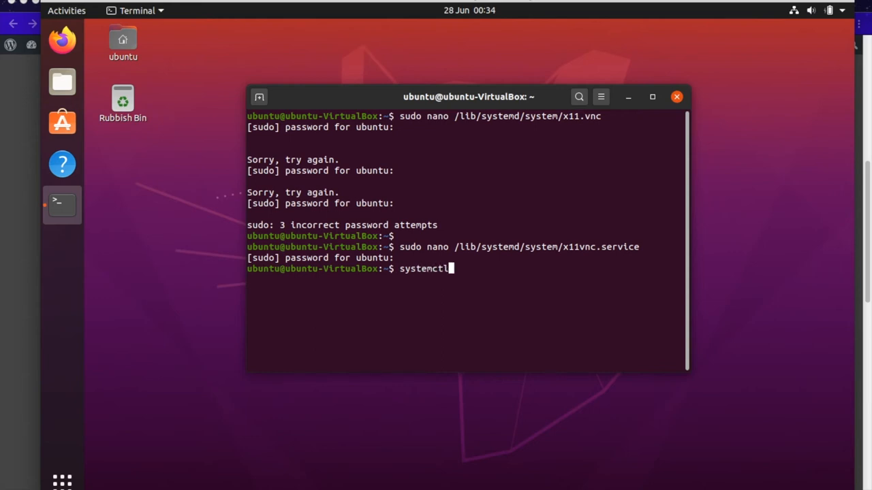
pyautogui.write('dar')
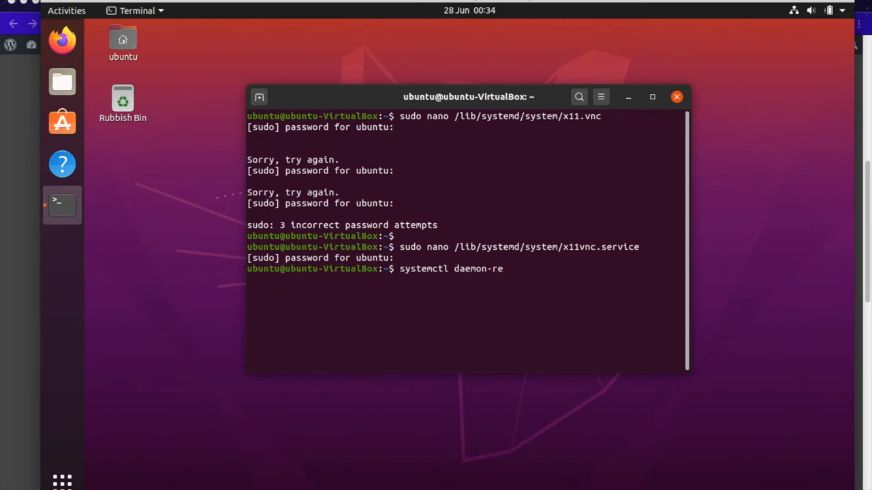
pyautogui.press('Return')
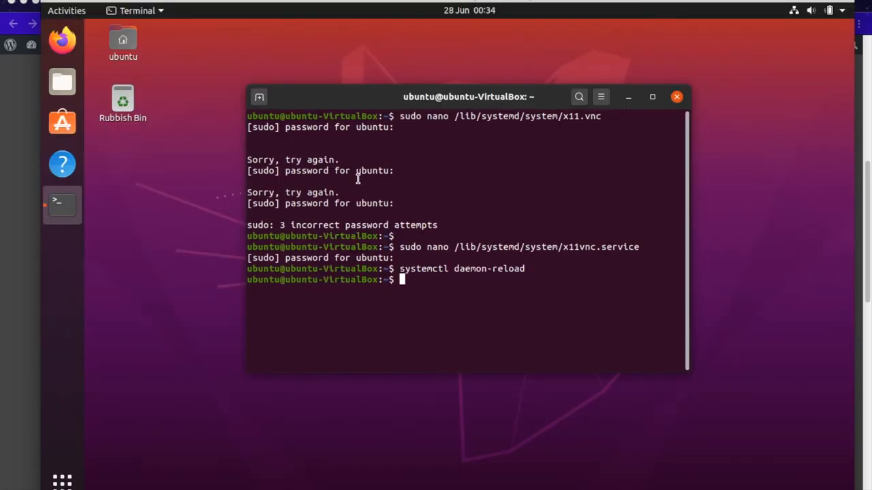
pyautogui.moveTo(505, 270)
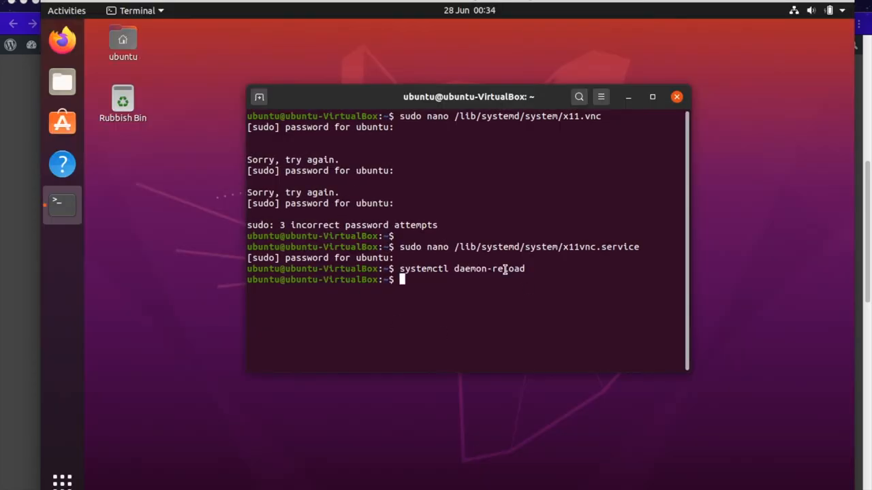
pyautogui.moveTo(229, 328)
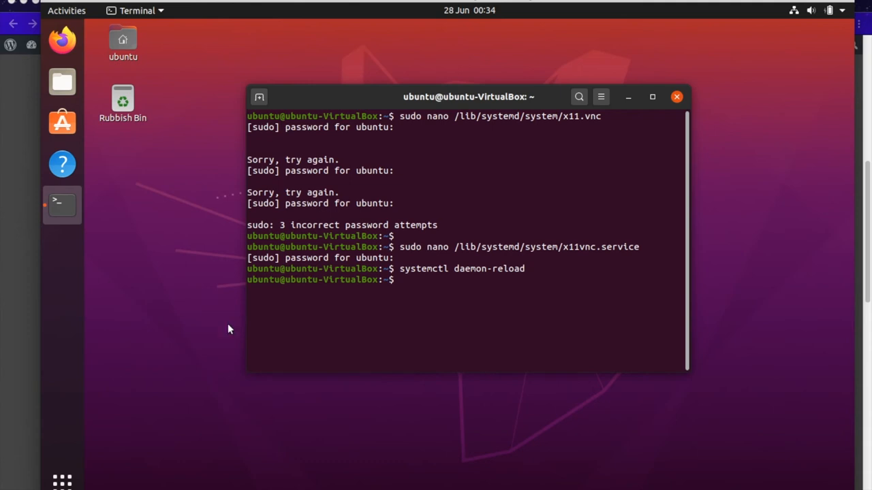
pyautogui.moveTo(542, 268)
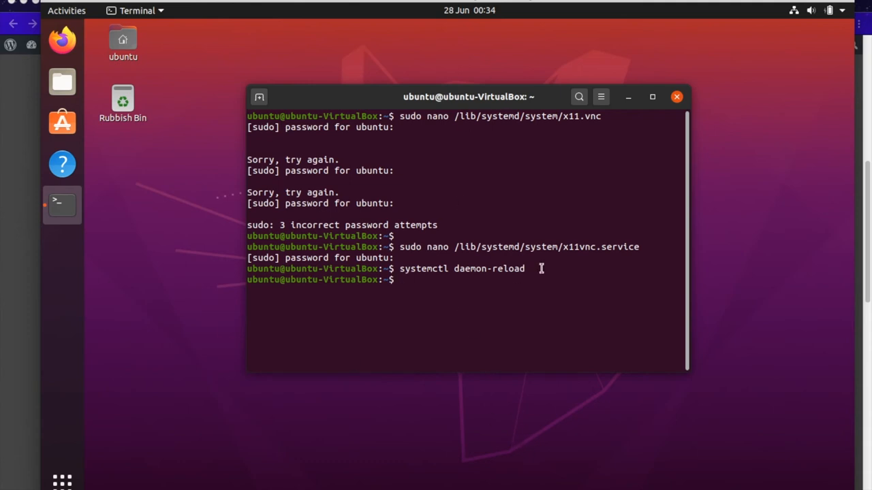
pyautogui.write('sudo reboot')
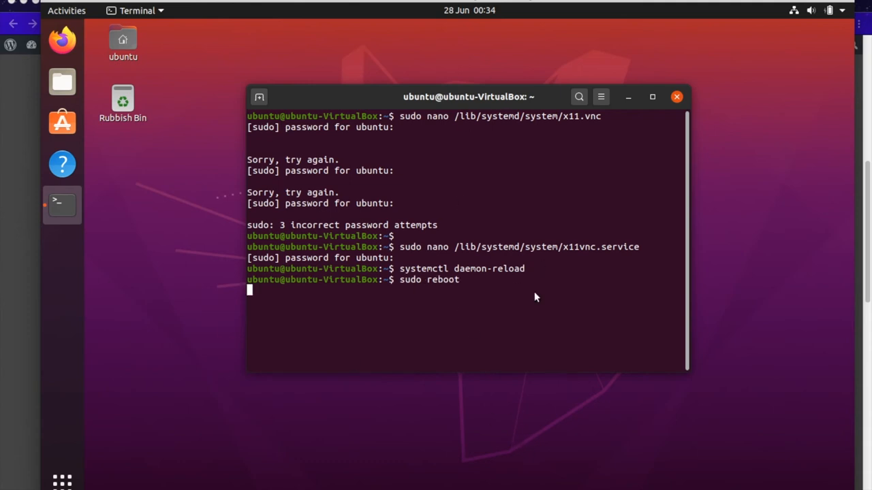
# - Reboot the virtual machine and wait for it to return to the desktop
pyautogui.press('Return')
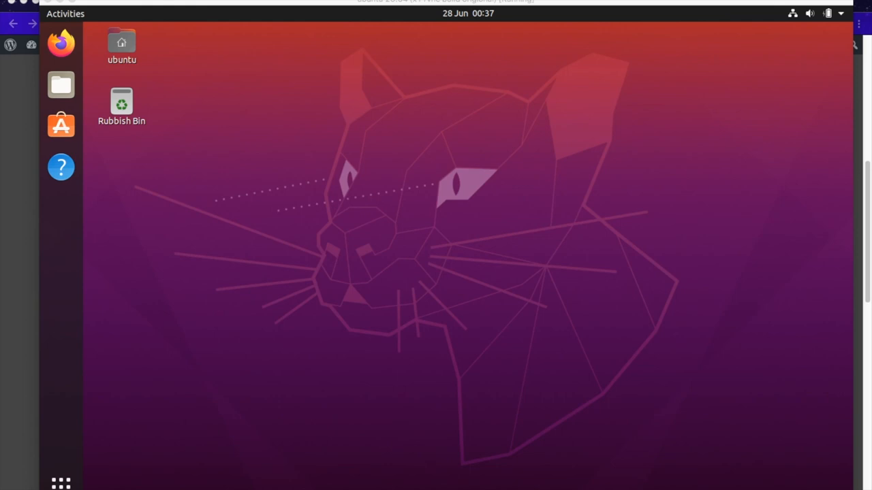
pyautogui.moveTo(244, 11)
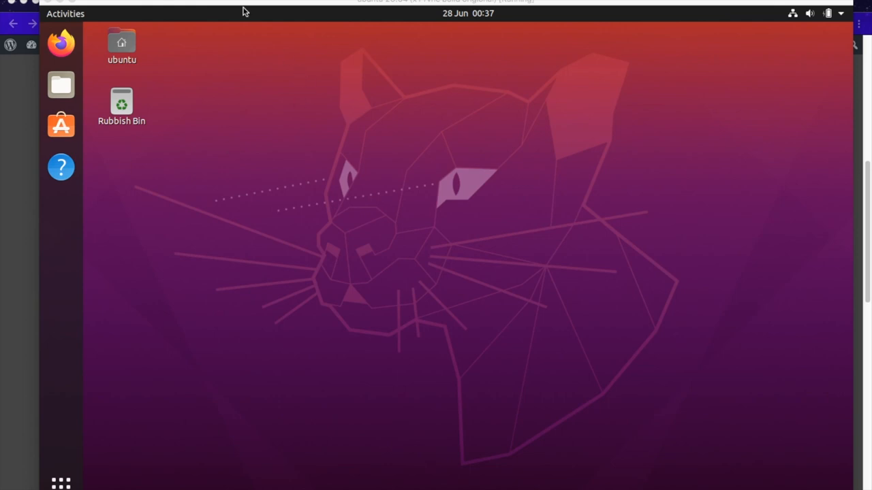